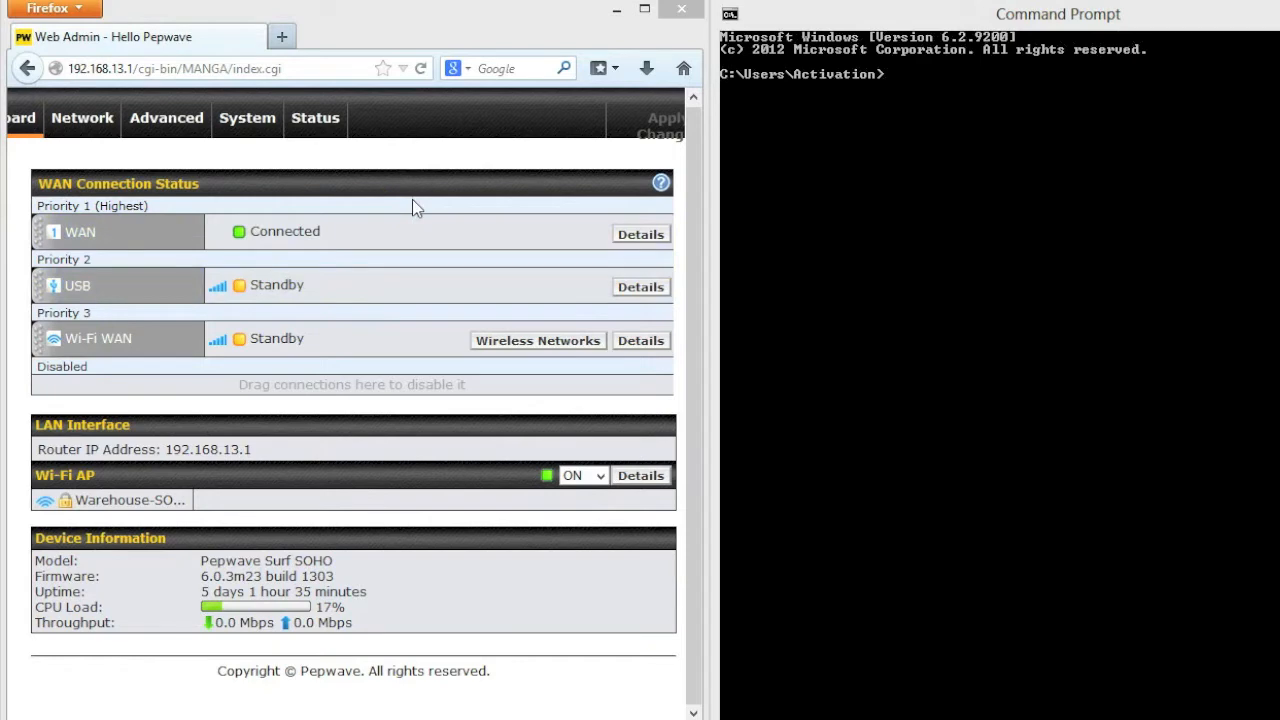
pyautogui.moveTo(385, 193)
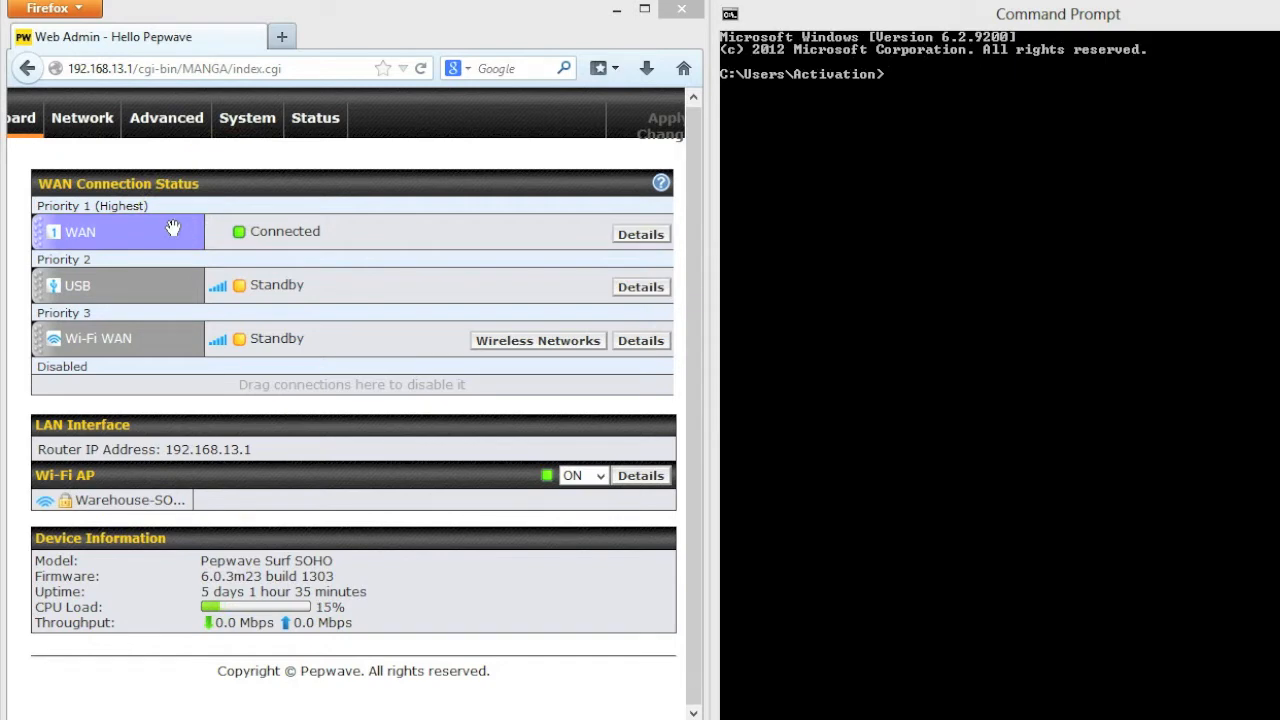
pyautogui.moveTo(162, 285)
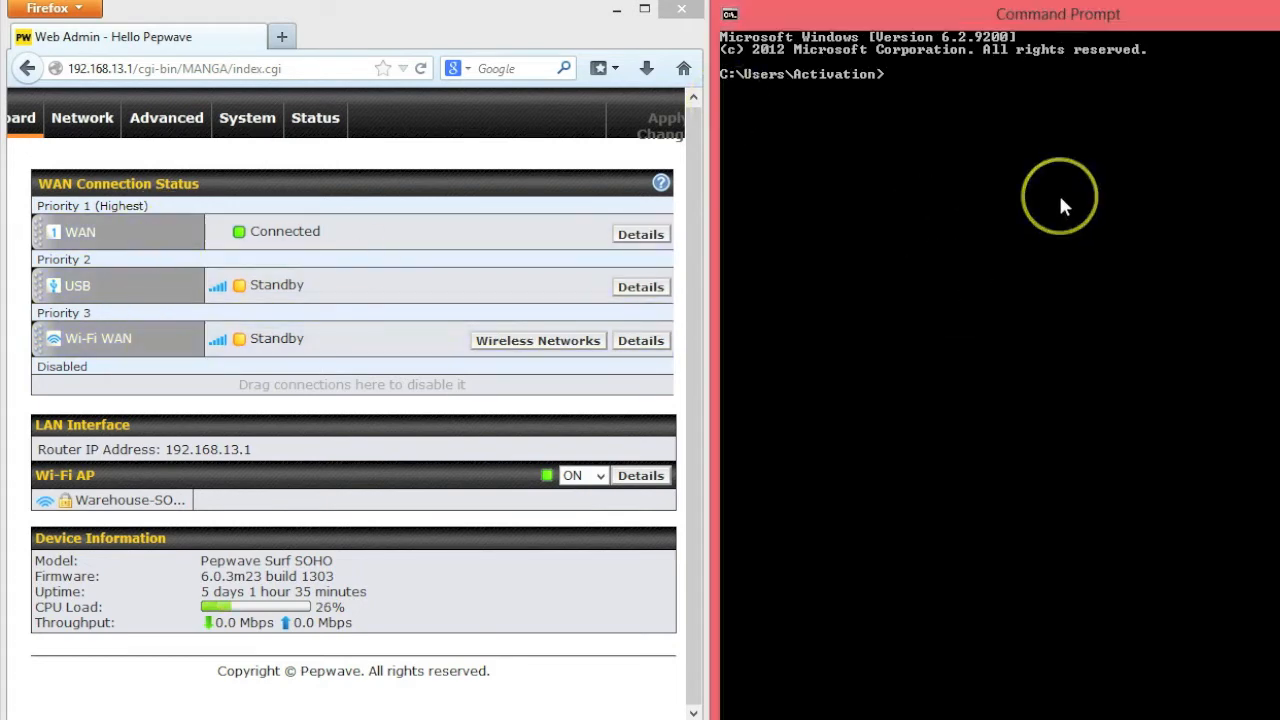
pyautogui.write('p')
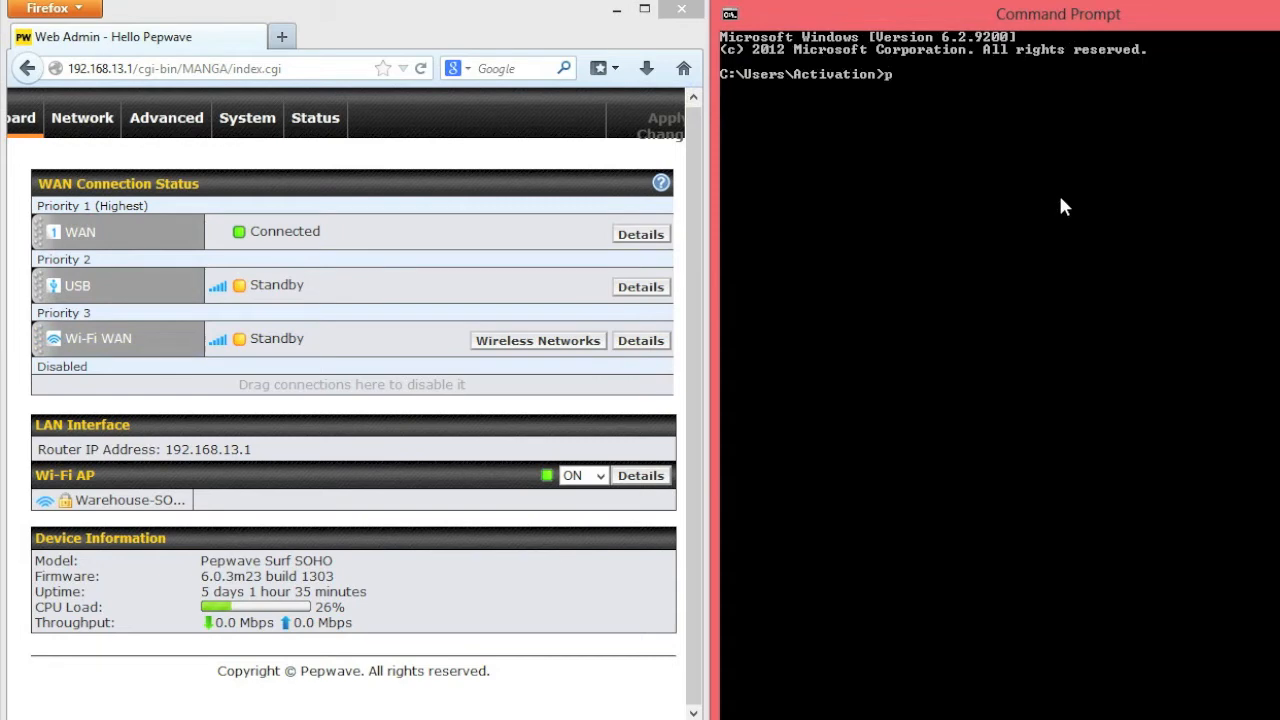
pyautogui.write('ping www.google.com -t')
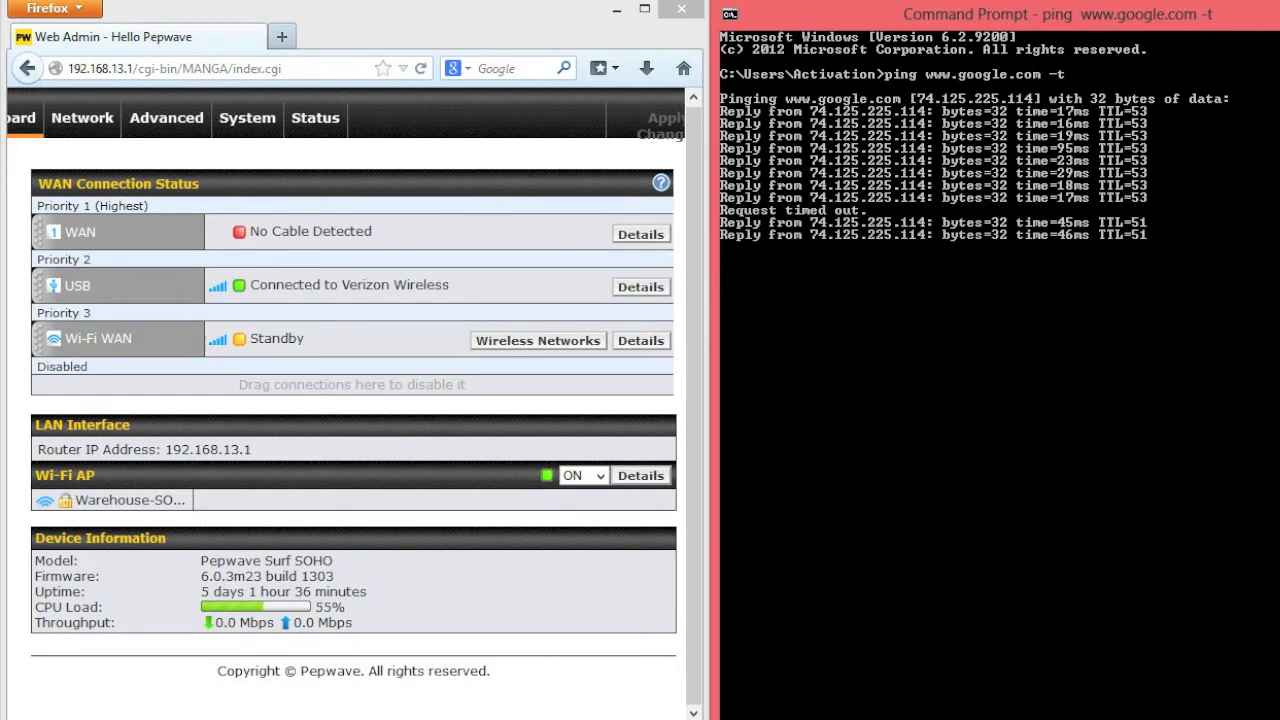
pyautogui.moveTo(1215, 290)
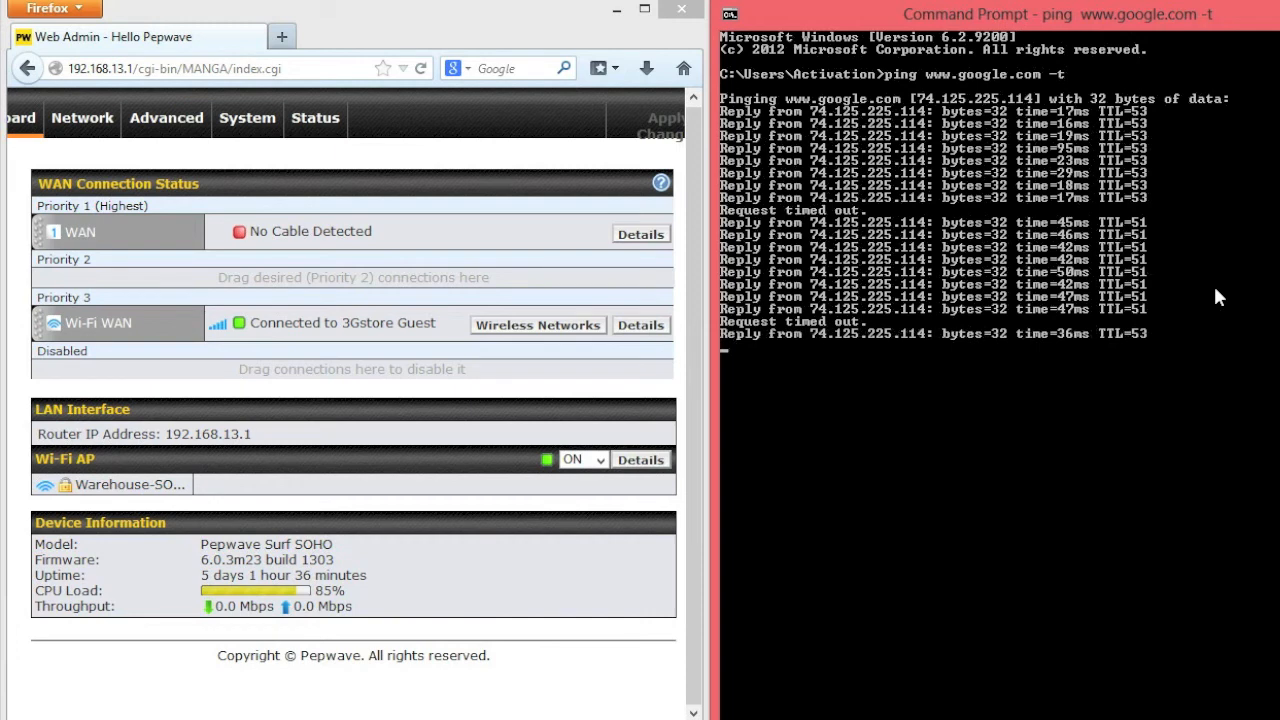
pyautogui.moveTo(1198, 383)
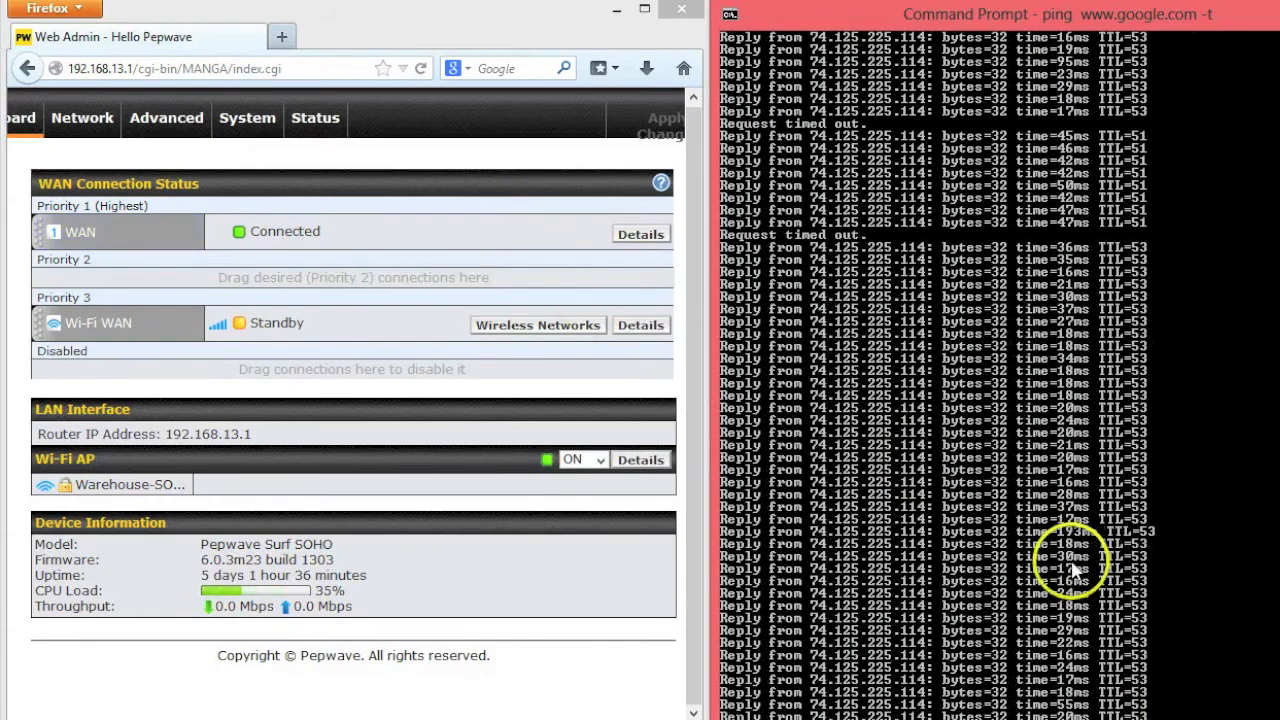
# - Stop the ping with Ctrl+C, showing 57 sent, 55 received, 2 lost
pyautogui.press('ctrl+c')
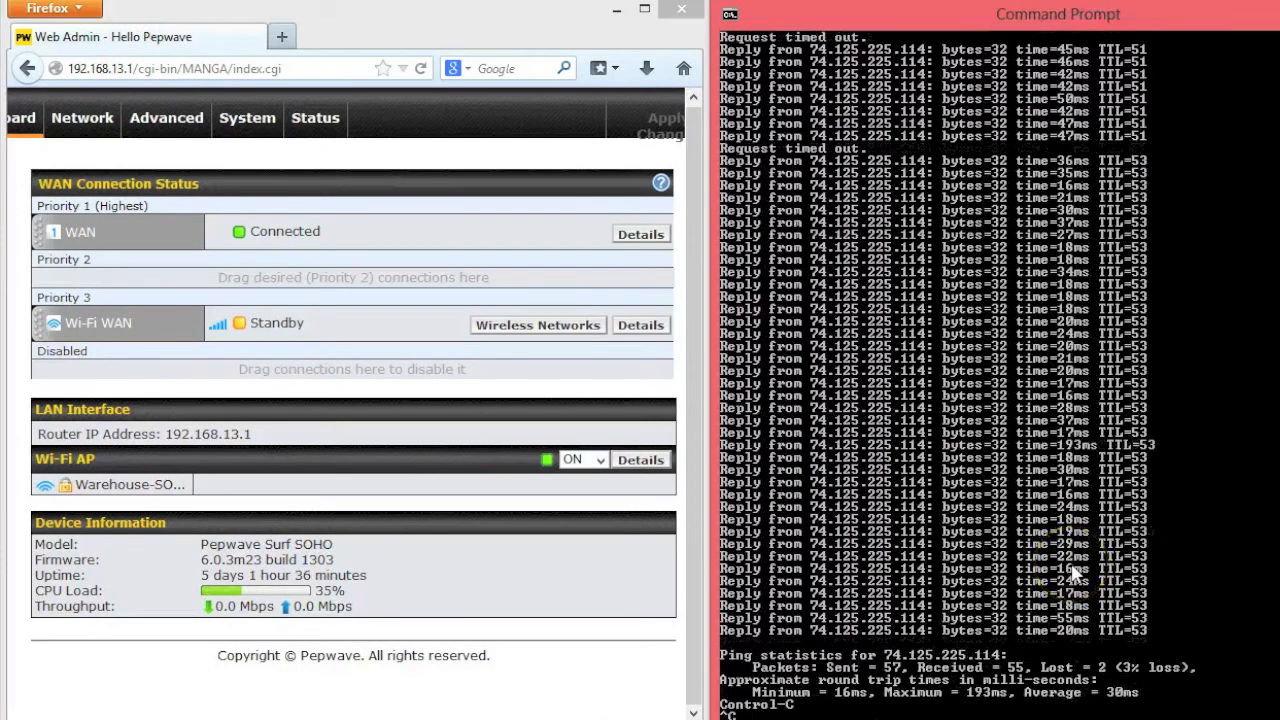